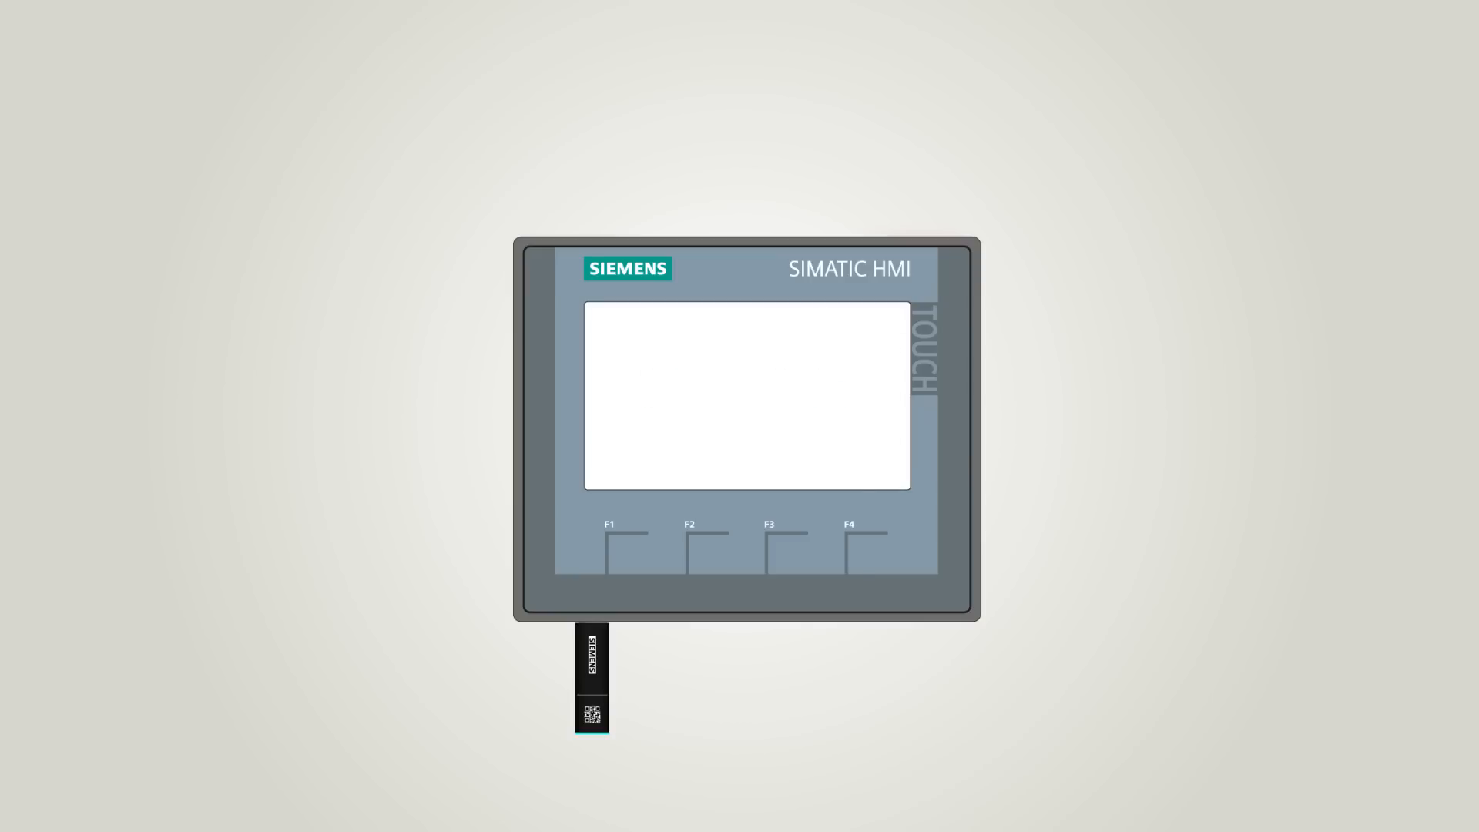
# Play the animation so the HMI panel shows trend chart, gauge, value field and four menu buttons
pyautogui.click(747, 401)
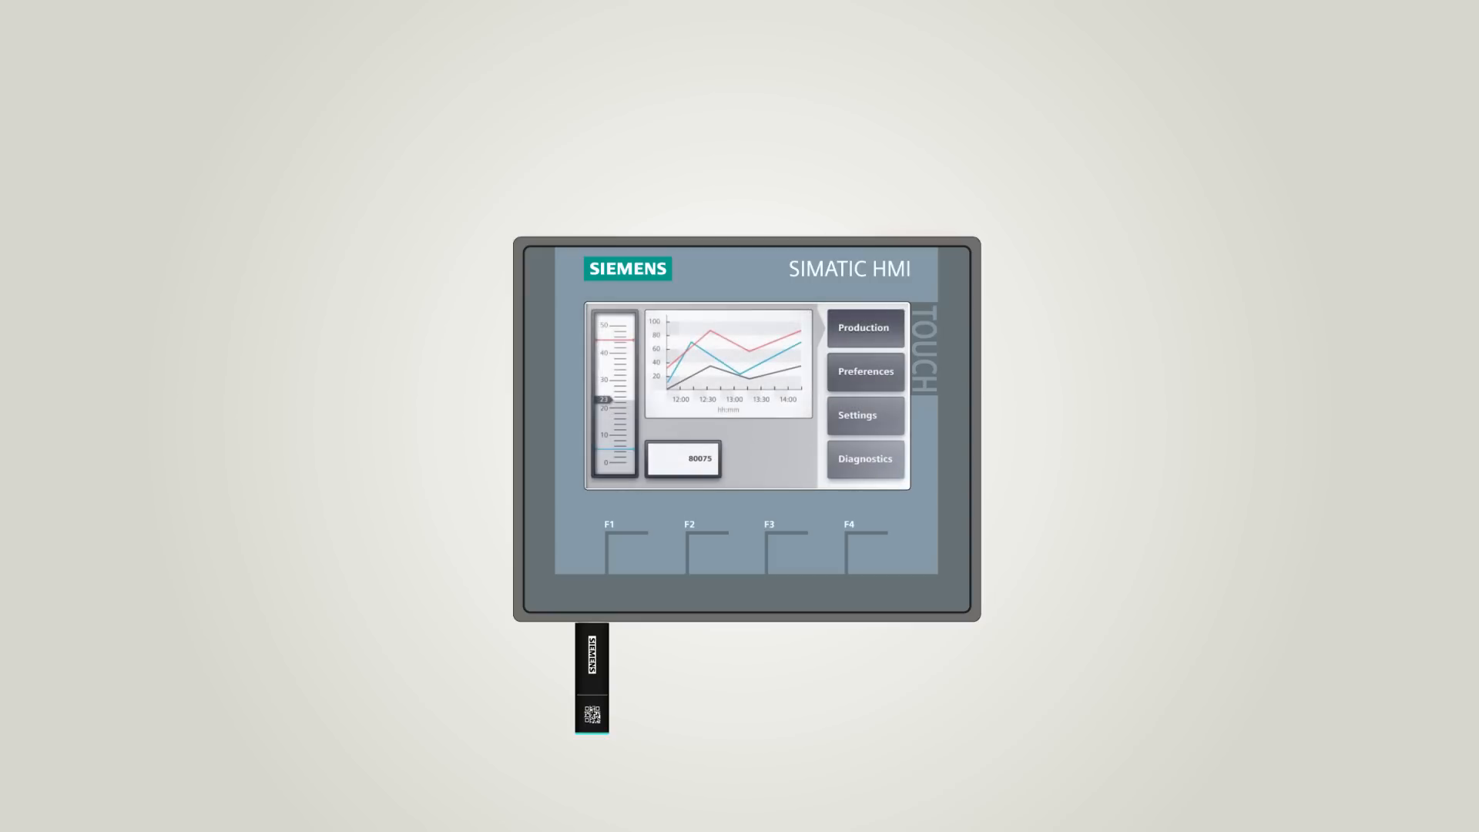